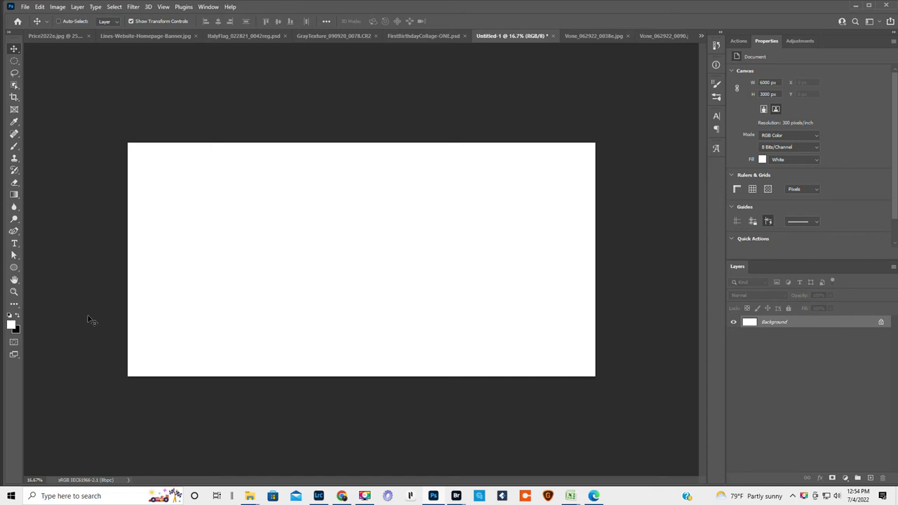
{"action": "mouse_move", "coordinate": [155, 390]}
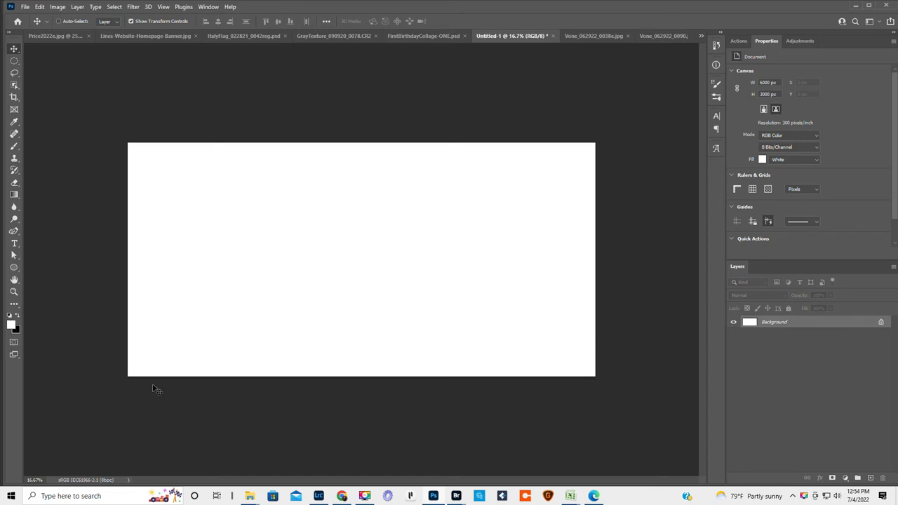
{"action": "mouse_move", "coordinate": [68, 44]}
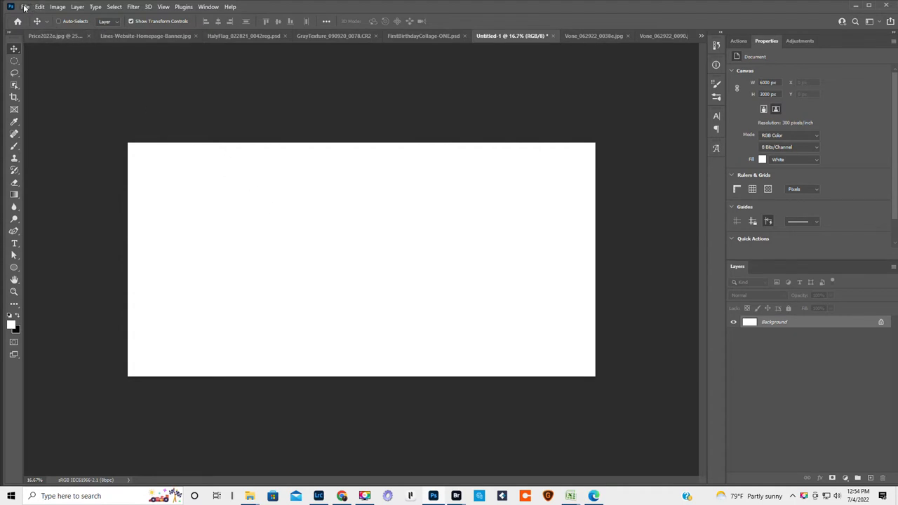
Draw a tall pinkish-gray ellipse shape on the left side of the canvas
{"action": "left_click", "coordinate": [24, 6]}
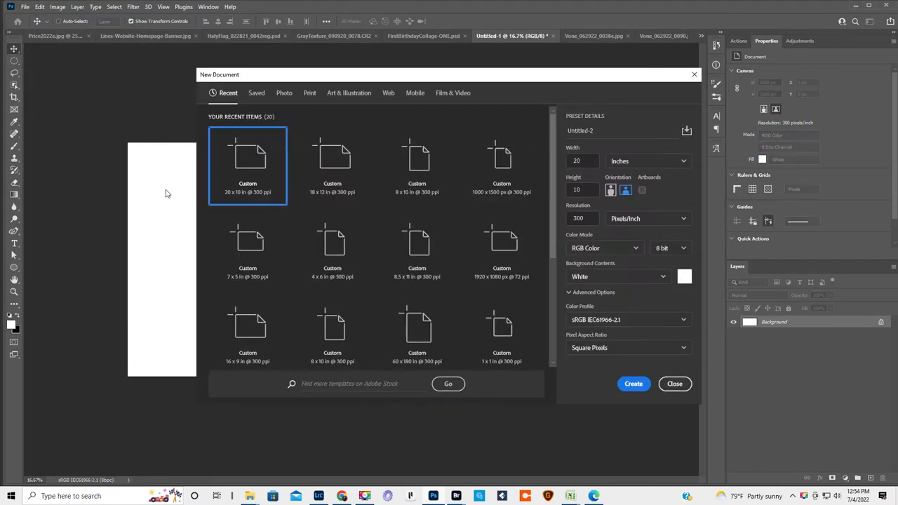
{"action": "mouse_move", "coordinate": [248, 168]}
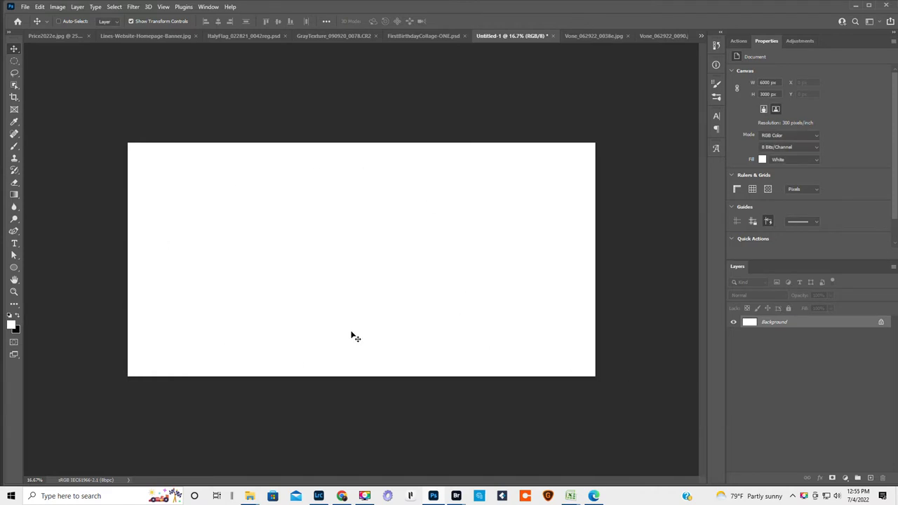
{"action": "mouse_move", "coordinate": [12, 269]}
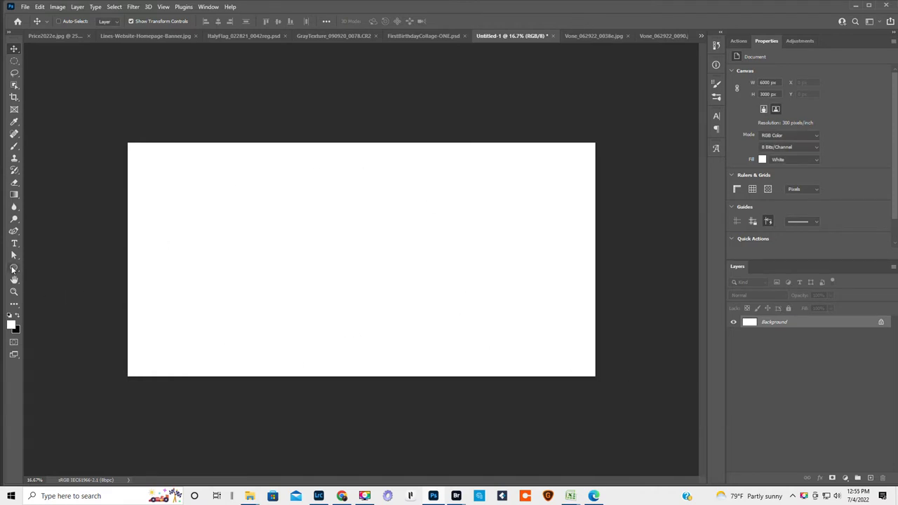
{"action": "left_click", "coordinate": [14, 267]}
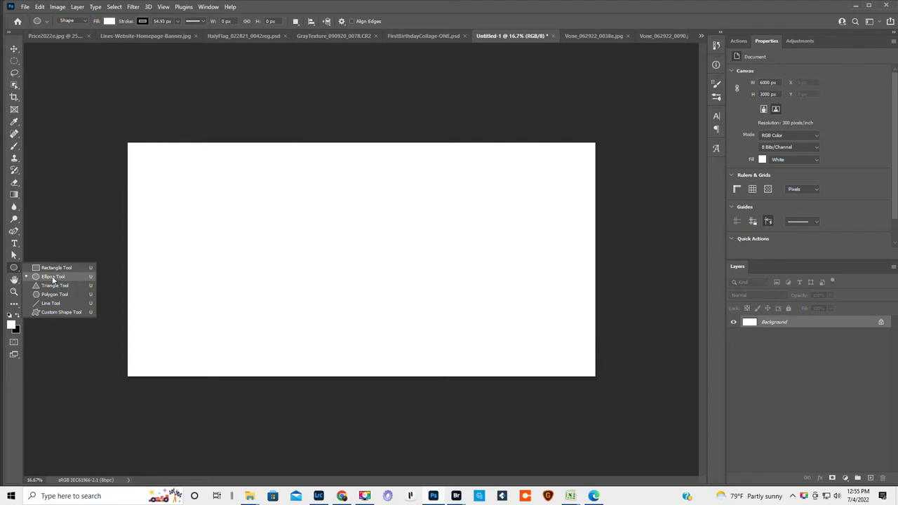
{"action": "left_click", "coordinate": [53, 277]}
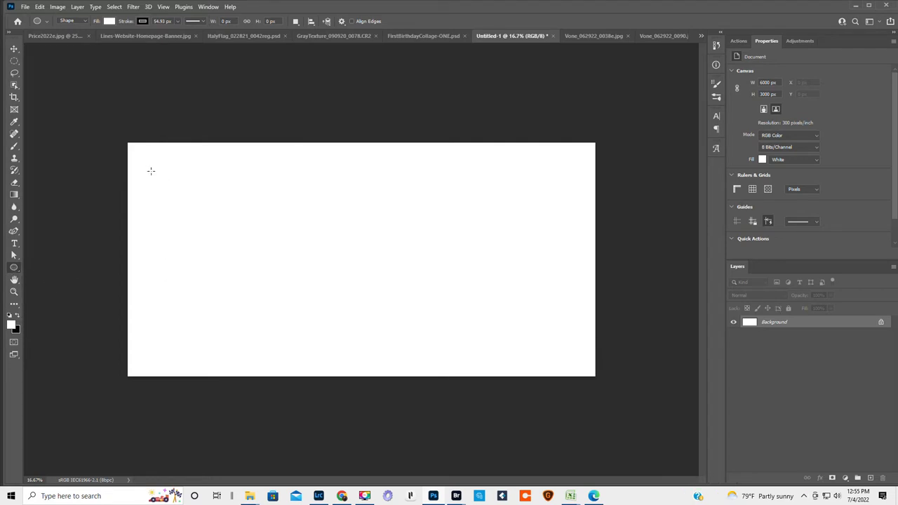
{"action": "left_click_drag", "start_coordinate": [151, 170], "coordinate": [286, 346]}
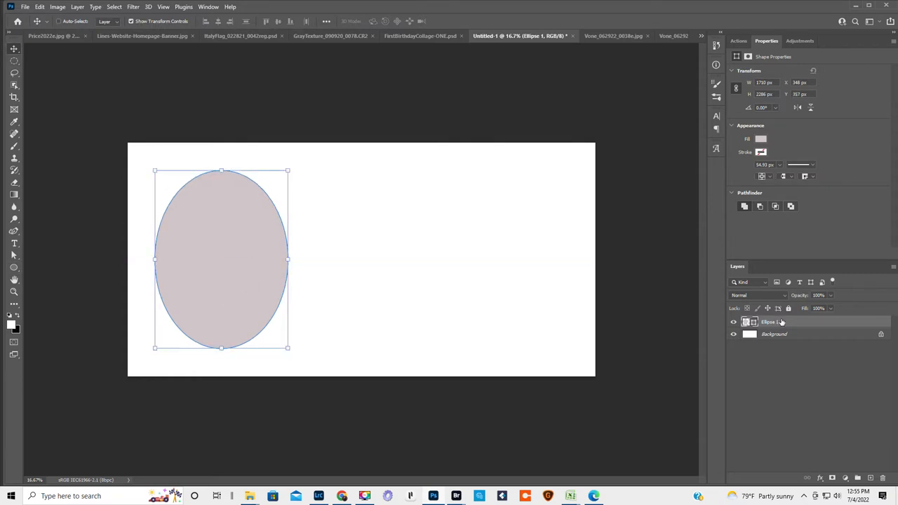
Duplicate the ellipse layer twice, creating Ellipse 1 copy and Ellipse 1 copy 2
{"action": "right_click", "coordinate": [768, 322]}
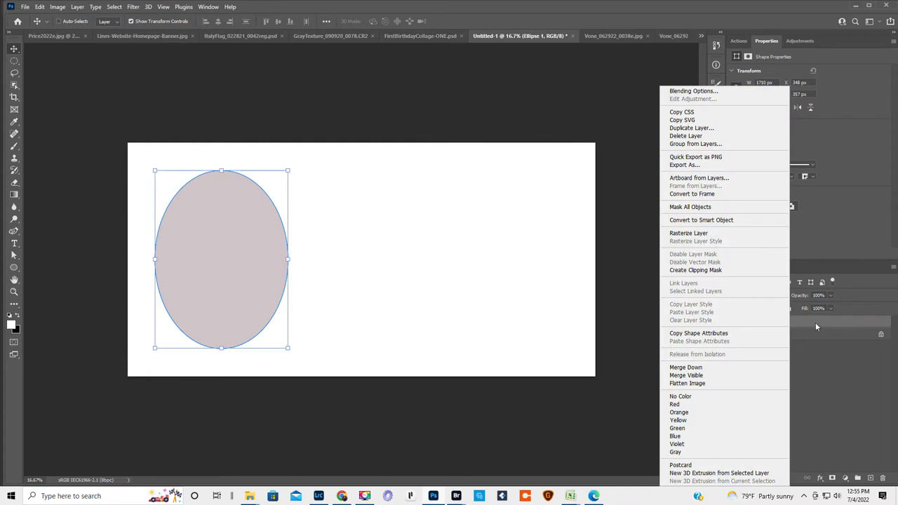
{"action": "mouse_move", "coordinate": [690, 207]}
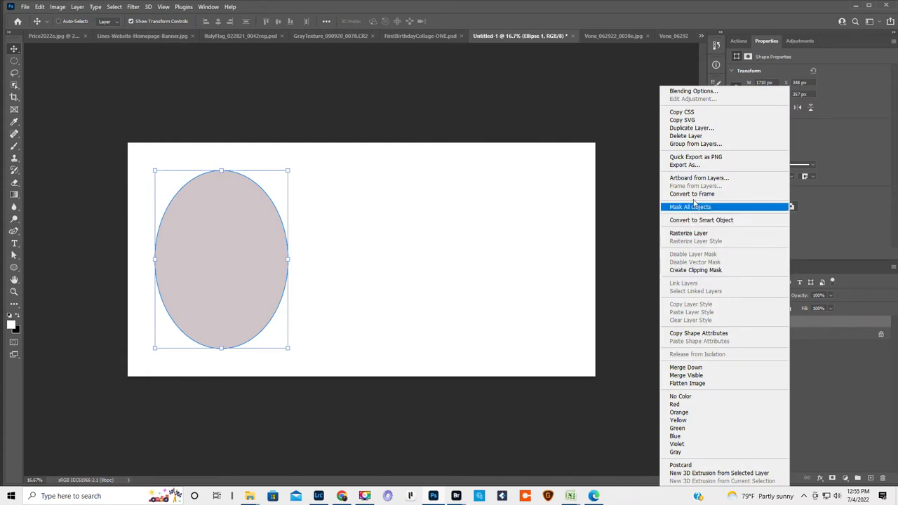
{"action": "left_click", "coordinate": [691, 127]}
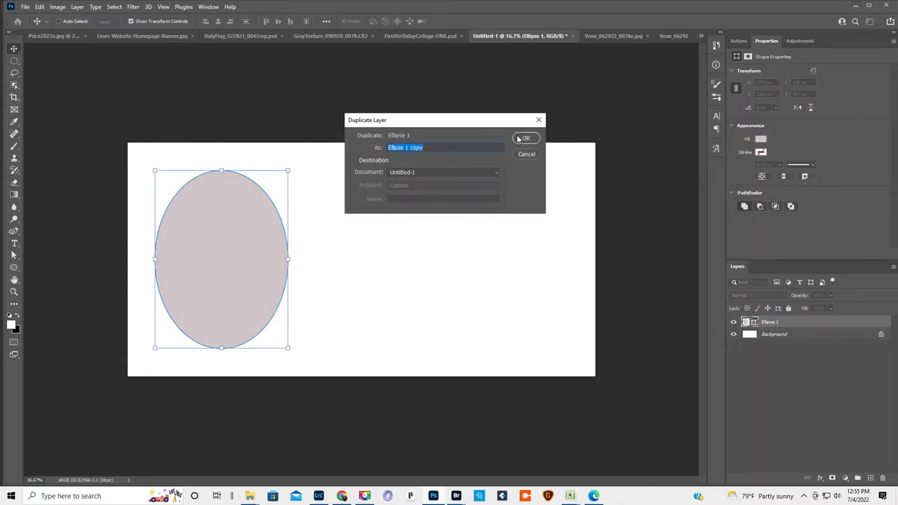
{"action": "left_click", "coordinate": [526, 138]}
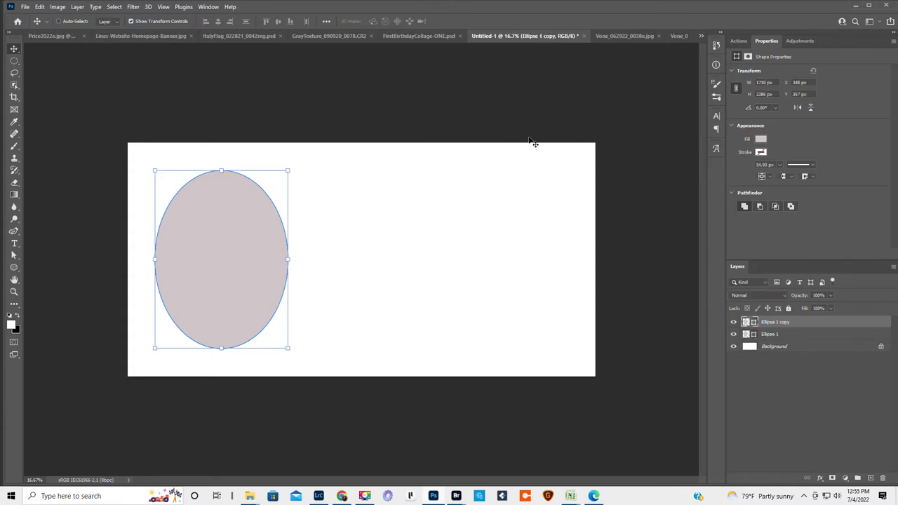
{"action": "right_click", "coordinate": [775, 321]}
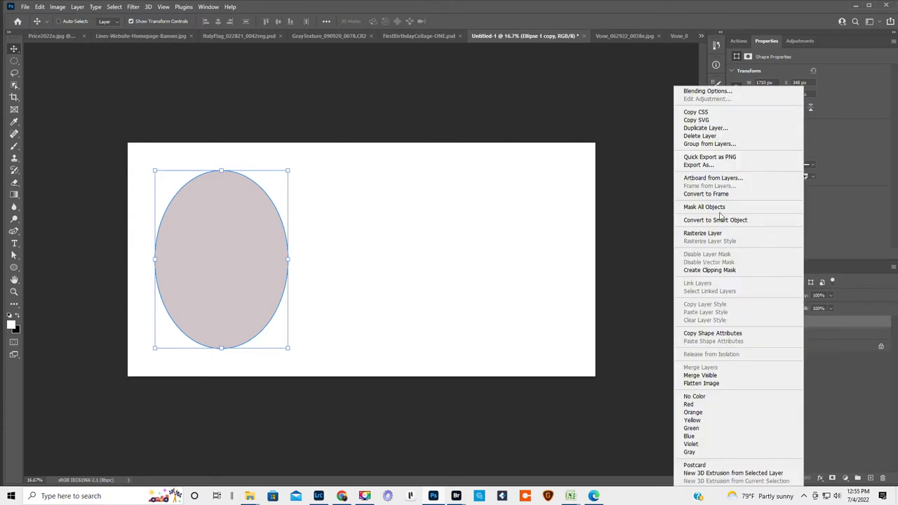
{"action": "left_click", "coordinate": [705, 127]}
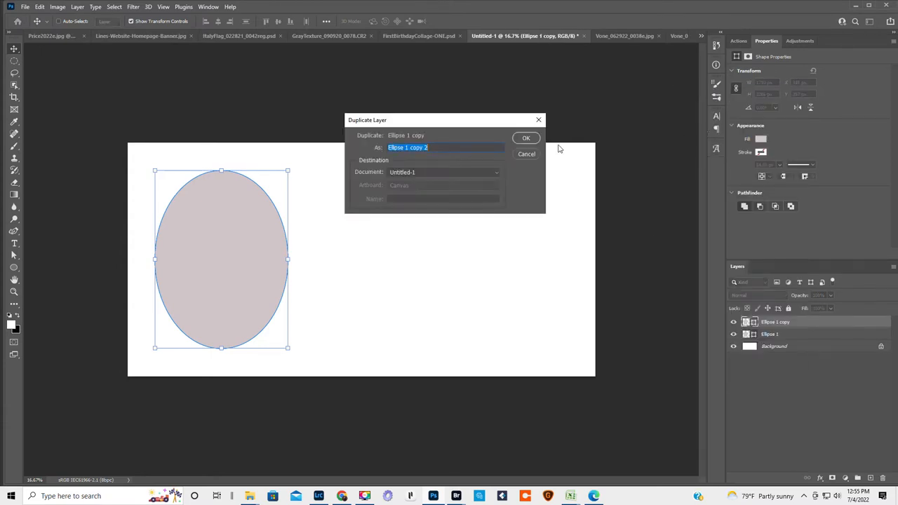
{"action": "left_click", "coordinate": [526, 138]}
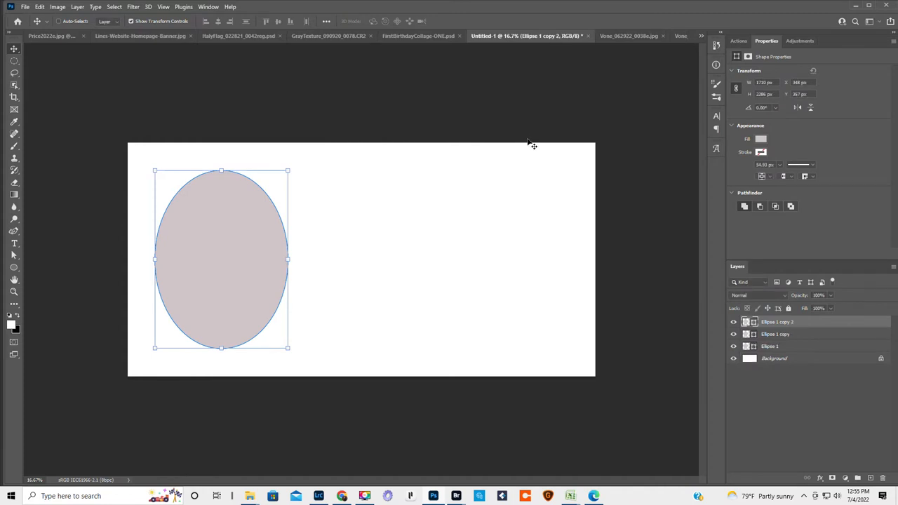
{"action": "mouse_move", "coordinate": [202, 222]}
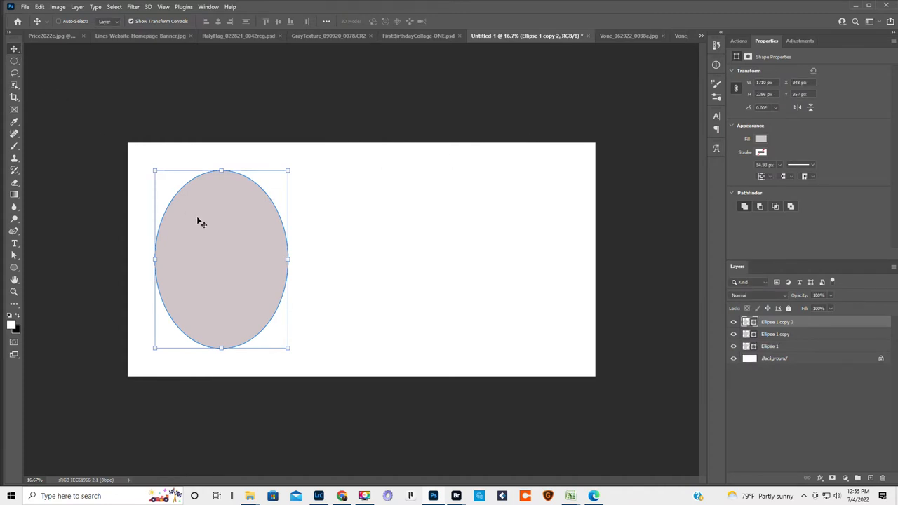
Move Ellipse 1 copy 2 to the canvas's right side and Ellipse 1 copy to the centre
{"action": "left_click_drag", "start_coordinate": [221, 260], "coordinate": [342, 259]}
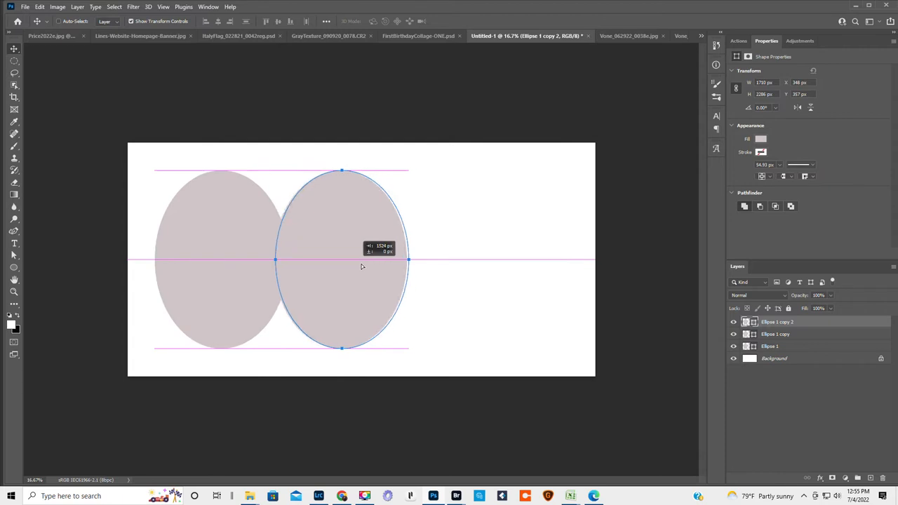
{"action": "left_click_drag", "start_coordinate": [342, 260], "coordinate": [514, 267]}
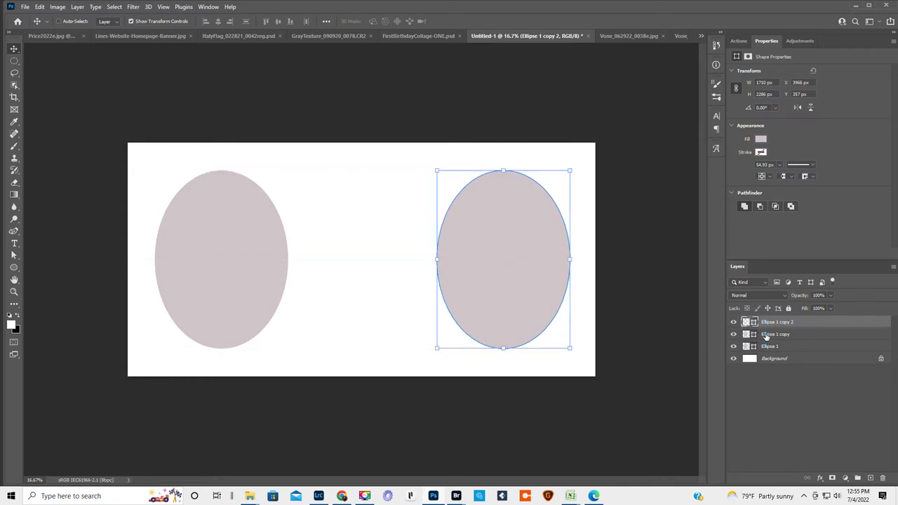
{"action": "left_click_drag", "start_coordinate": [504, 260], "coordinate": [375, 263]}
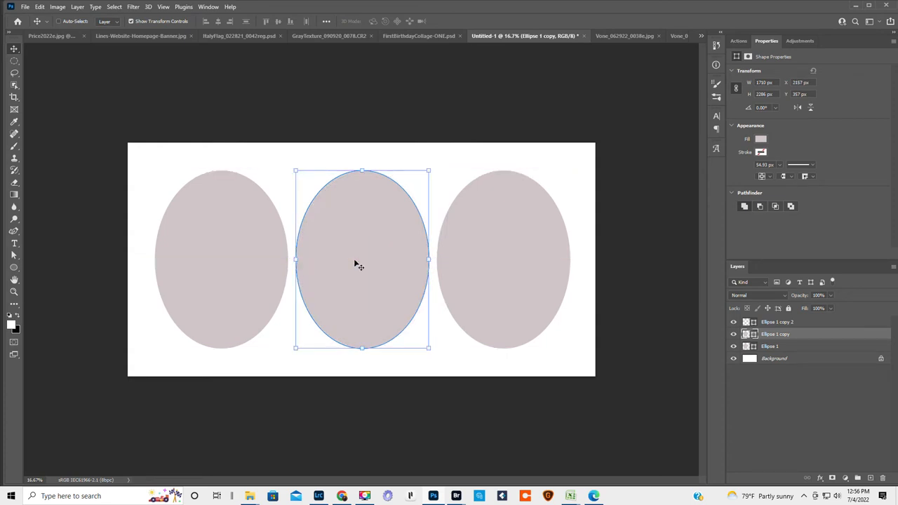
{"action": "mouse_move", "coordinate": [794, 351]}
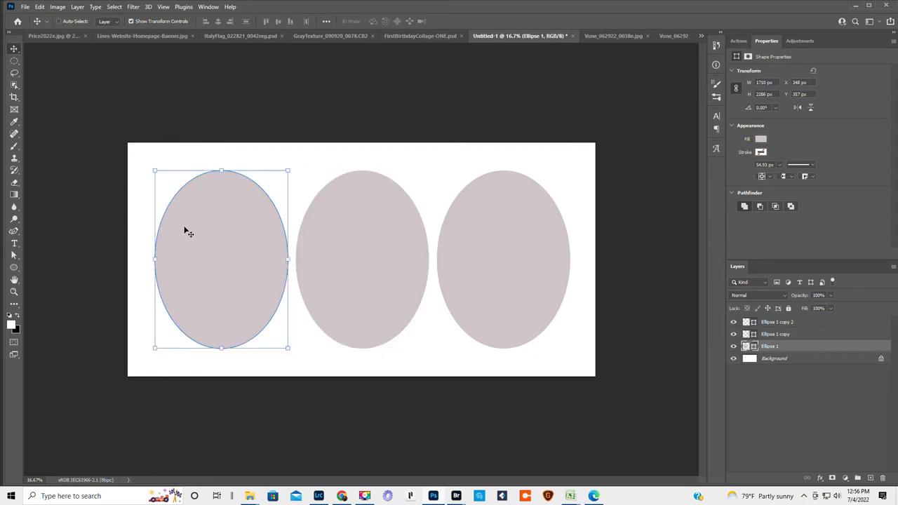
{"action": "mouse_move", "coordinate": [24, 7]}
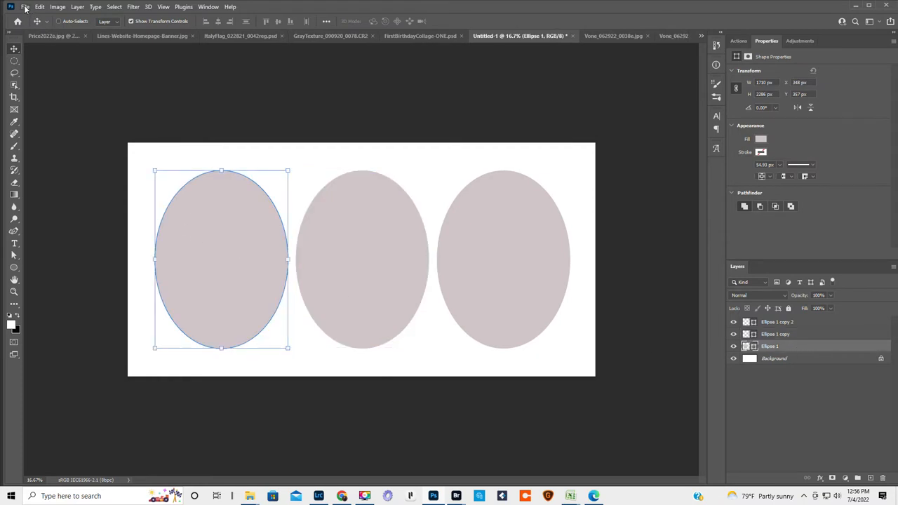
Place the girl-with-yellow-flower portrait as an embedded layer above Ellipse 1
{"action": "left_click", "coordinate": [25, 6]}
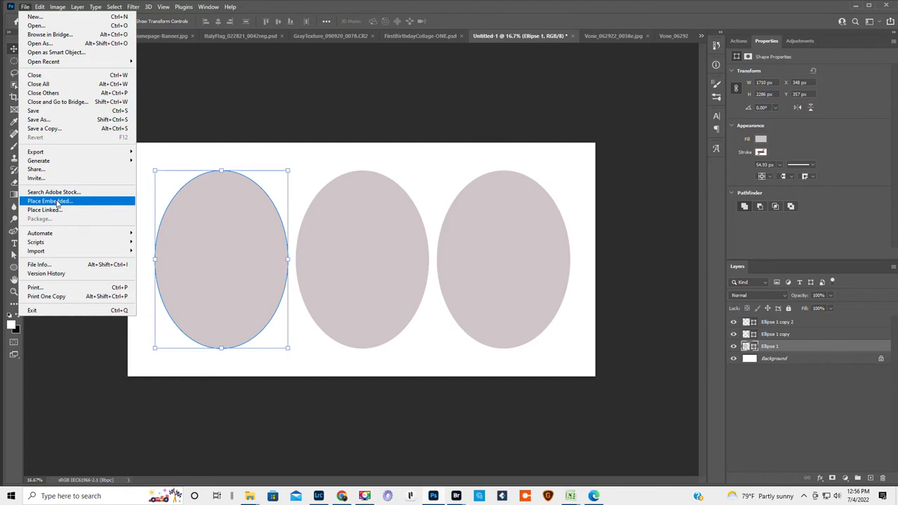
{"action": "left_click", "coordinate": [49, 201]}
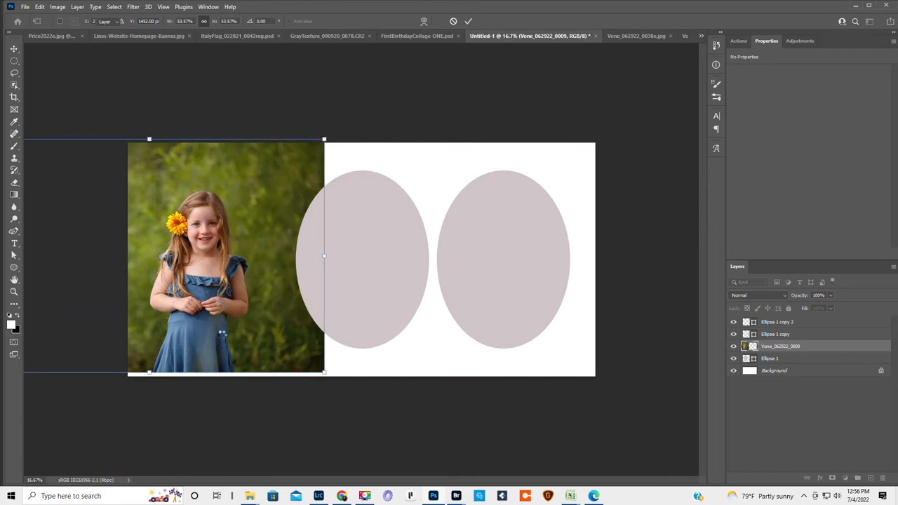
{"action": "left_click", "coordinate": [780, 346]}
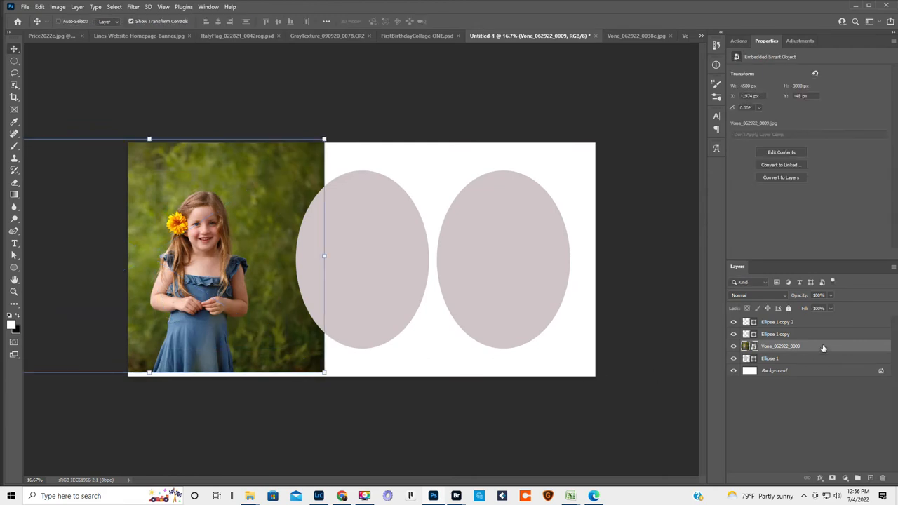
{"action": "mouse_move", "coordinate": [821, 348]}
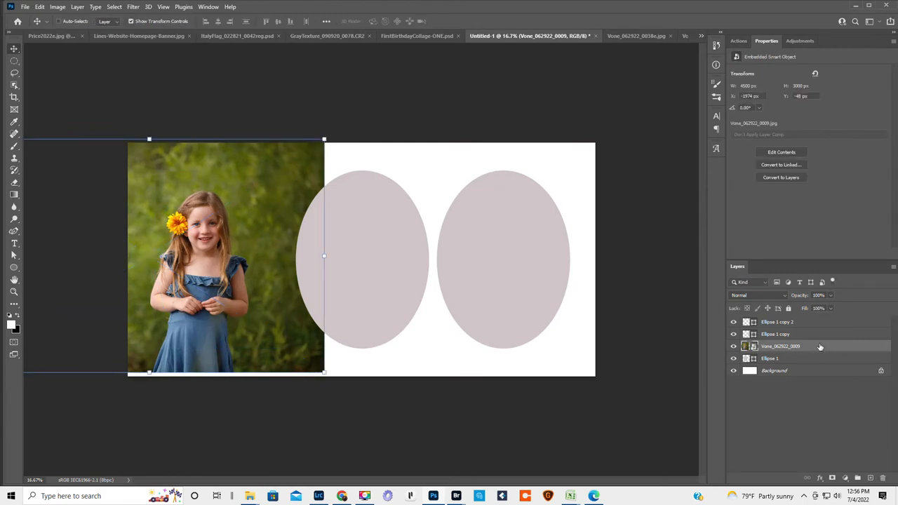
{"action": "right_click", "coordinate": [780, 346]}
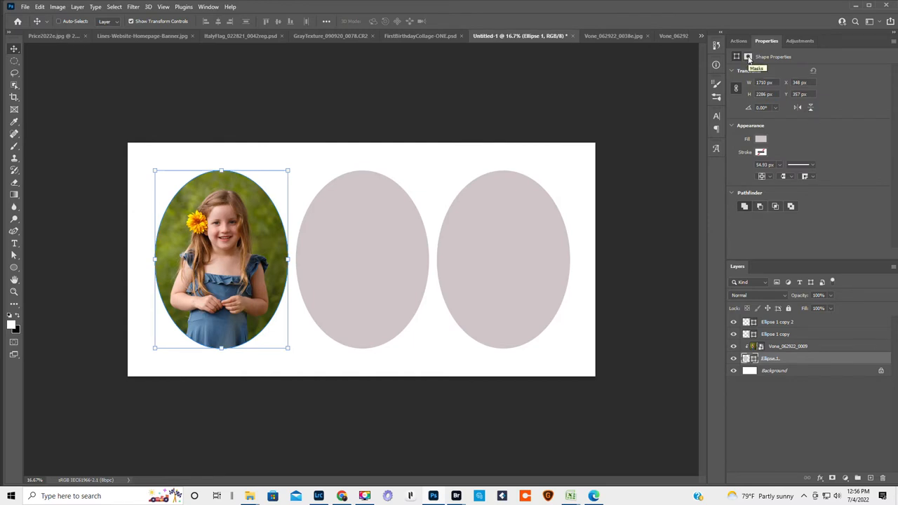
Feather the left oval's mask edge to about 100 px in the Masks properties
{"action": "left_click", "coordinate": [748, 56]}
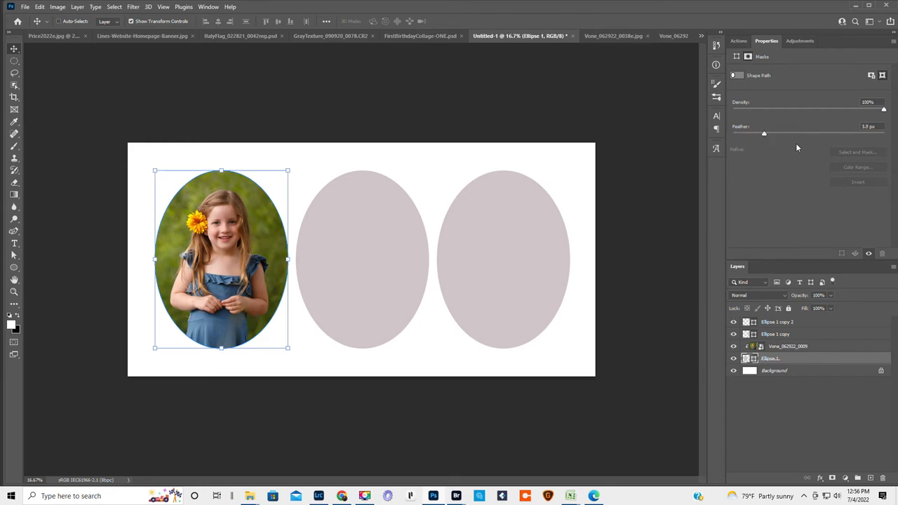
{"action": "left_click_drag", "start_coordinate": [764, 133], "coordinate": [832, 133]}
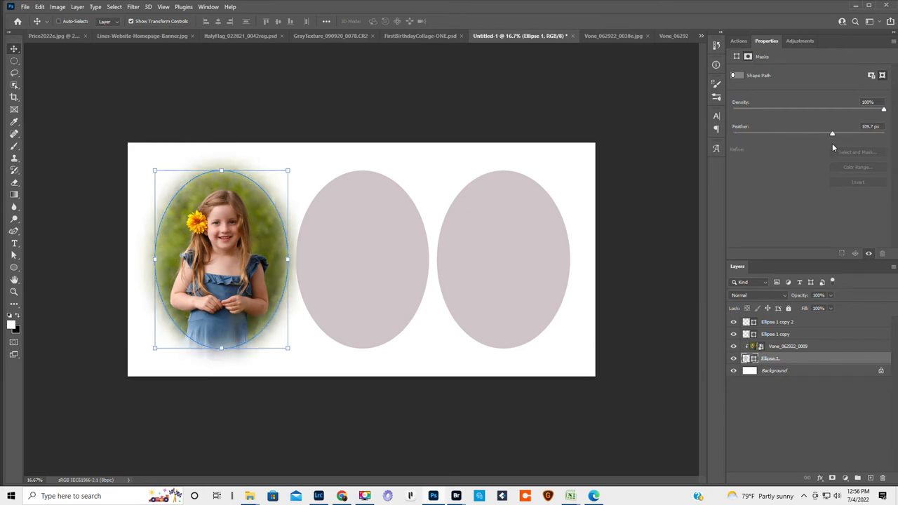
{"action": "left_click_drag", "start_coordinate": [832, 133], "coordinate": [830, 133]}
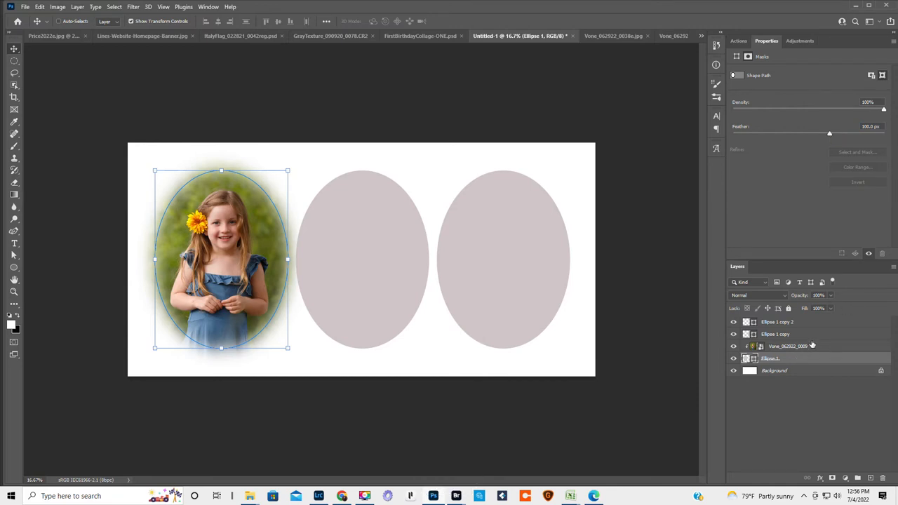
{"action": "mouse_move", "coordinate": [806, 336]}
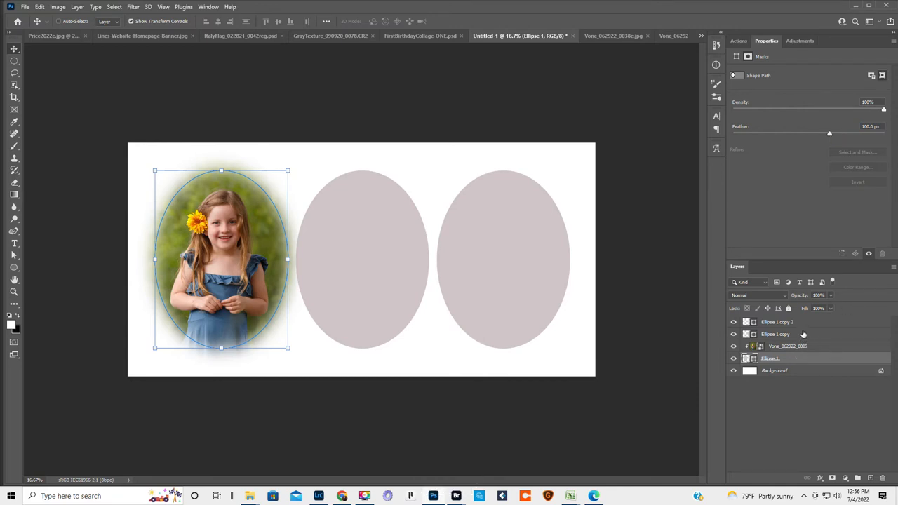
{"action": "left_click", "coordinate": [776, 334]}
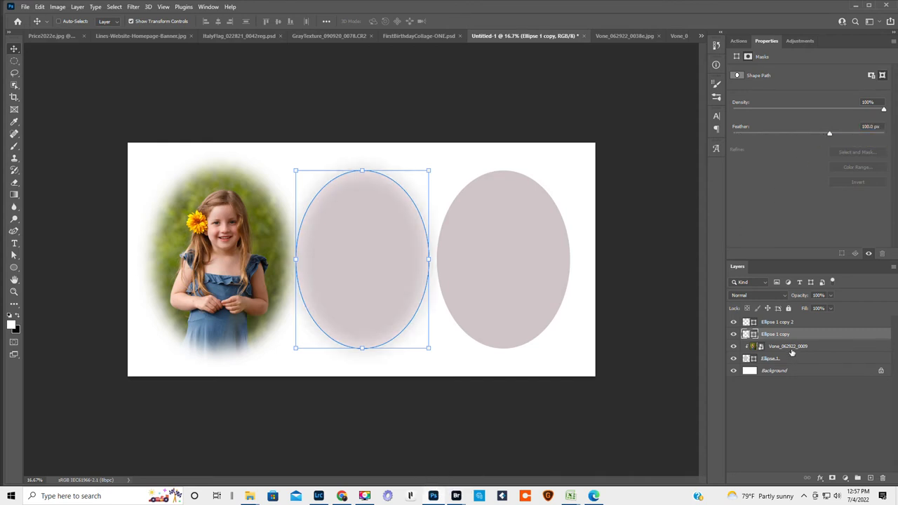
Open the File menu now that the centre oval has a 100 px feather
{"action": "left_click", "coordinate": [25, 7]}
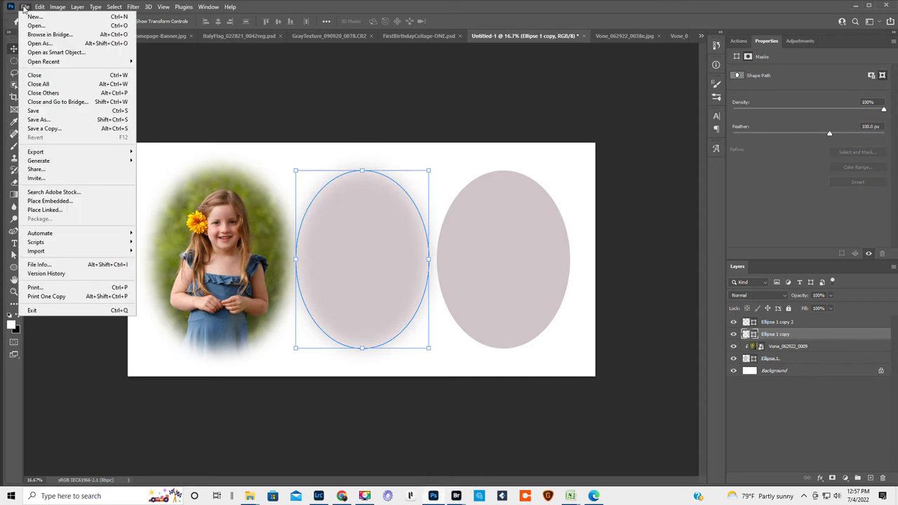
{"action": "mouse_move", "coordinate": [49, 202]}
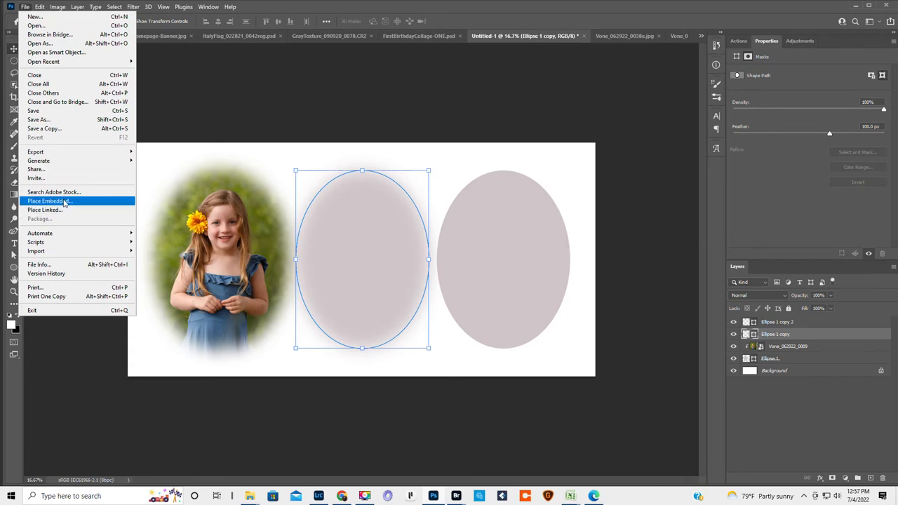
Place Vone_062922_0038.jpg, the two children by the pond, as an embedded layer
{"action": "left_click", "coordinate": [49, 201]}
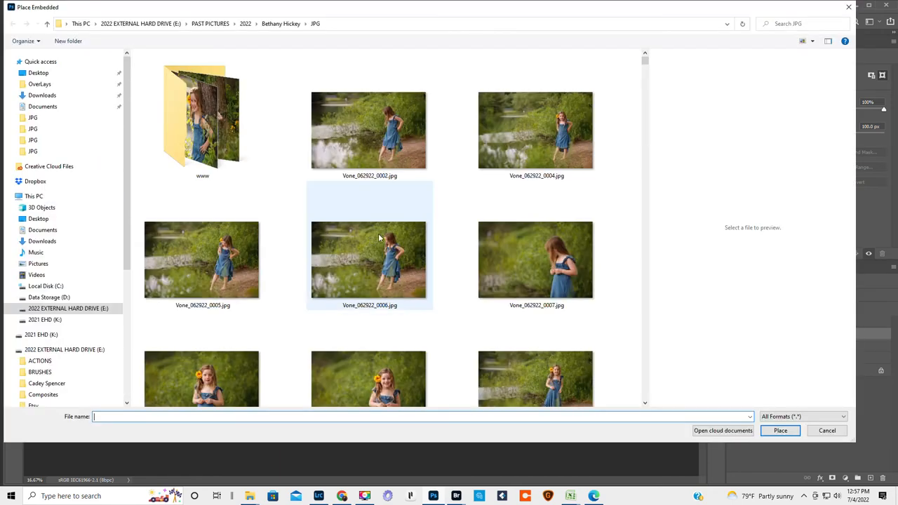
{"action": "scroll", "scroll_direction": "down", "scroll_amount": 3}
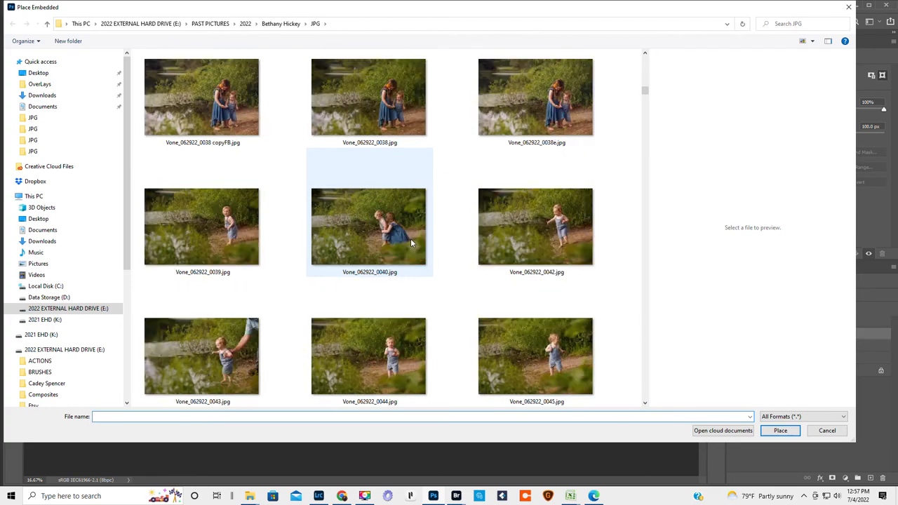
{"action": "scroll", "scroll_direction": "down", "scroll_amount": 3}
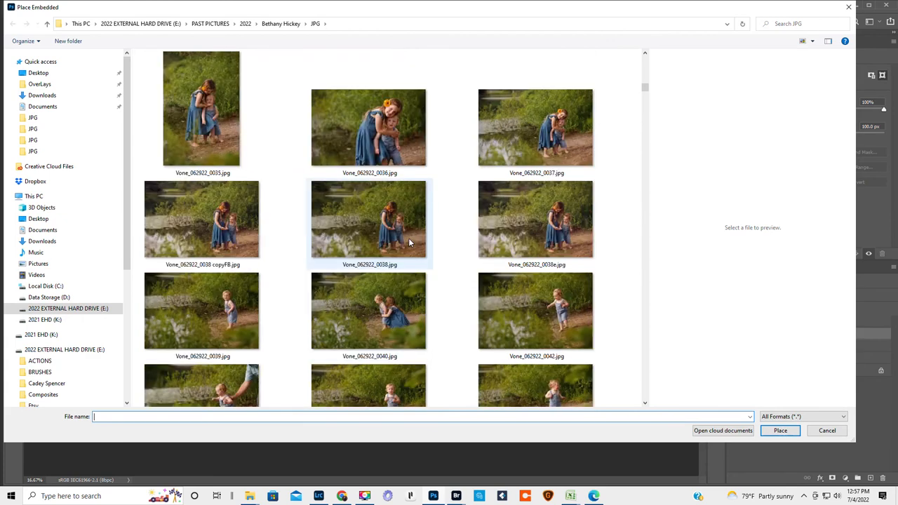
{"action": "left_click", "coordinate": [202, 219]}
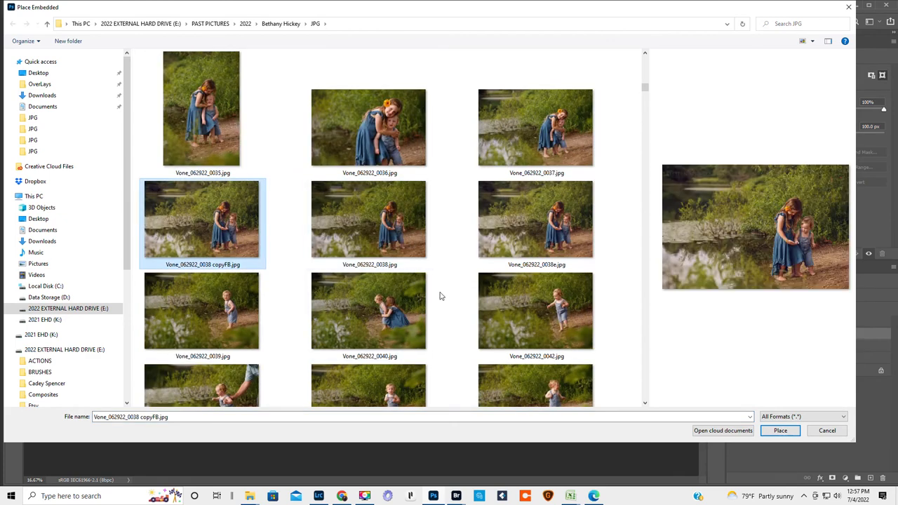
{"action": "mouse_move", "coordinate": [369, 219]}
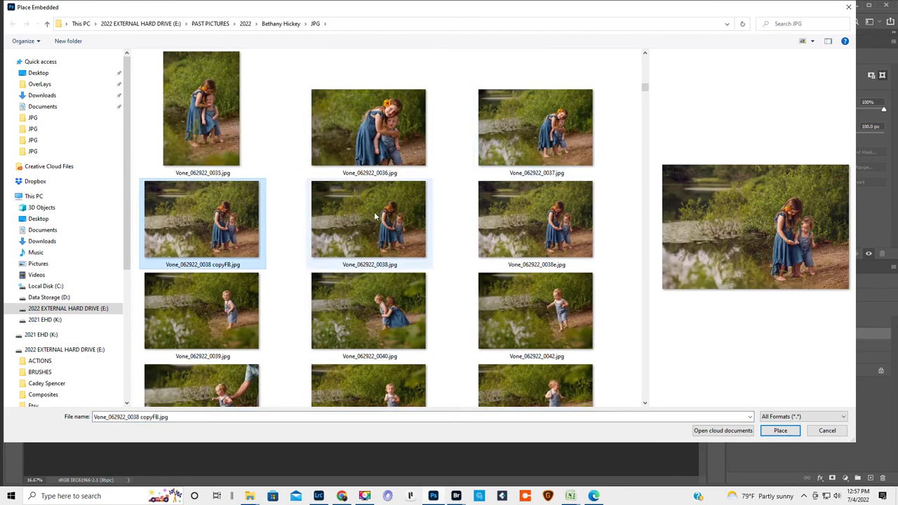
{"action": "left_click", "coordinate": [369, 219]}
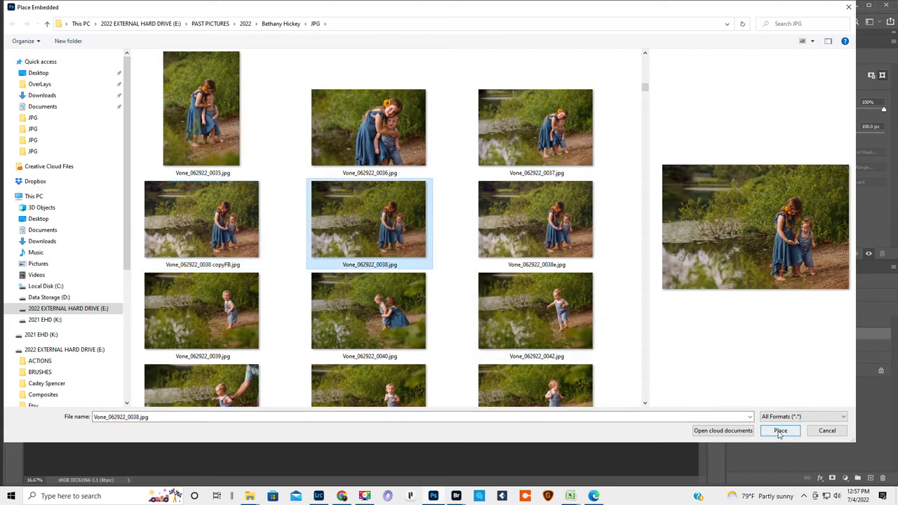
{"action": "left_click", "coordinate": [780, 430]}
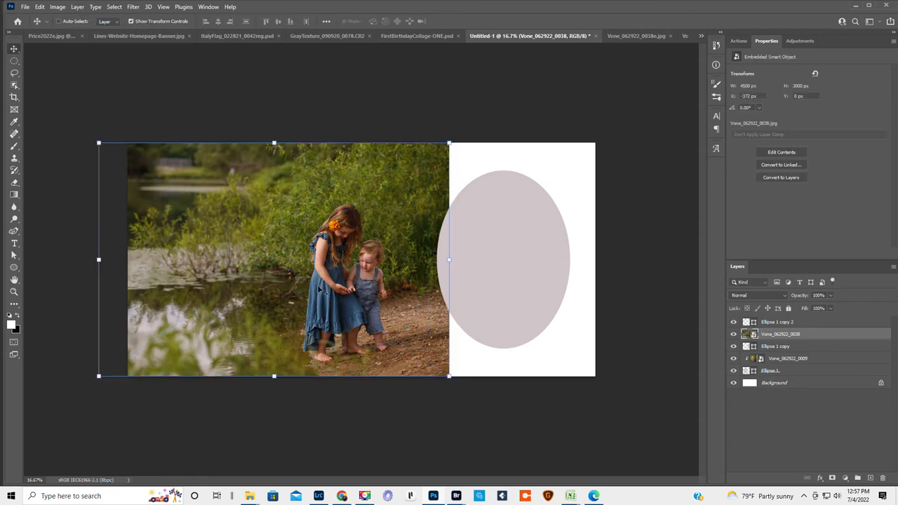
Clip the pond photo into the centre oval and nudge it so both children fit
{"action": "right_click", "coordinate": [780, 334]}
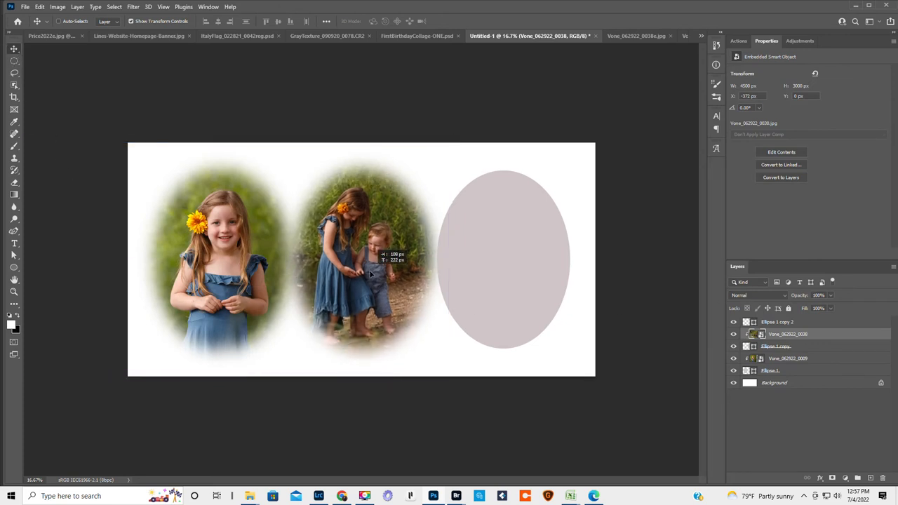
{"action": "left_click_drag", "start_coordinate": [372, 274], "coordinate": [379, 277]}
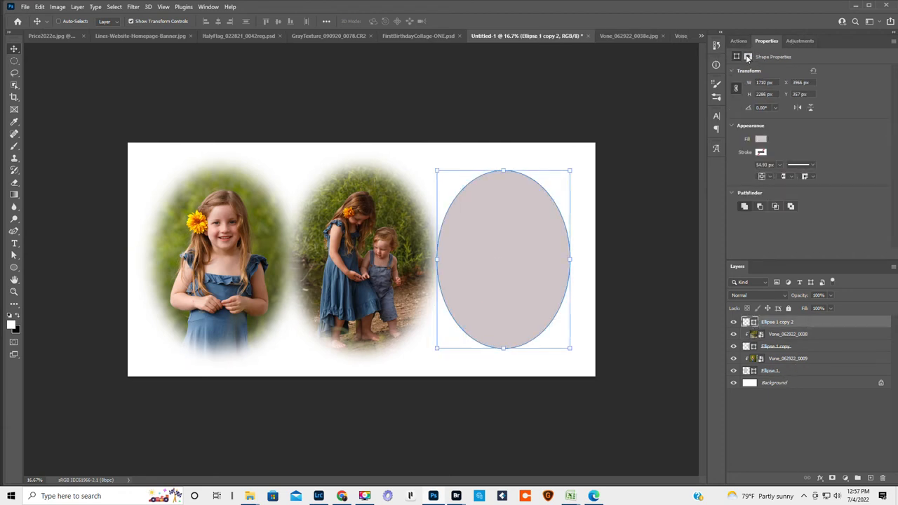
Feather the right oval's edge to 100 px and open File > Place Embedded
{"action": "left_click", "coordinate": [747, 56]}
{"action": "type", "text": "100"}
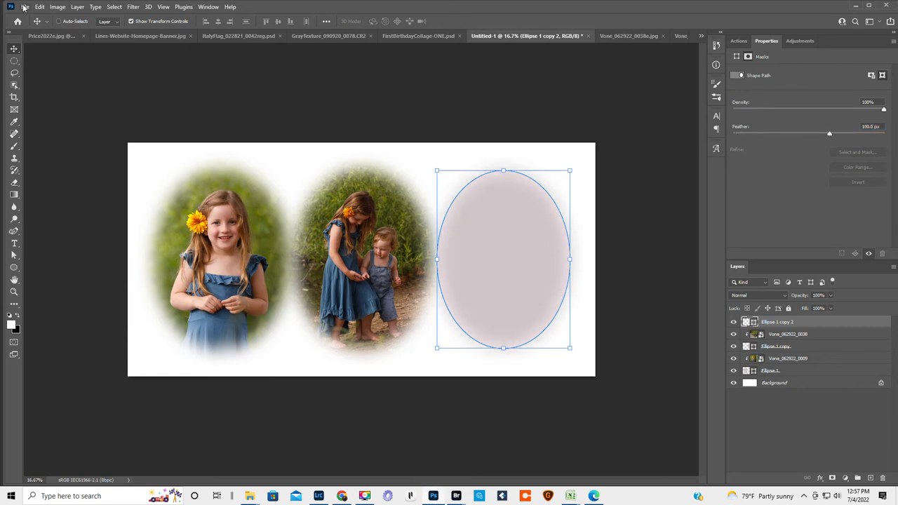
{"action": "left_click", "coordinate": [25, 6]}
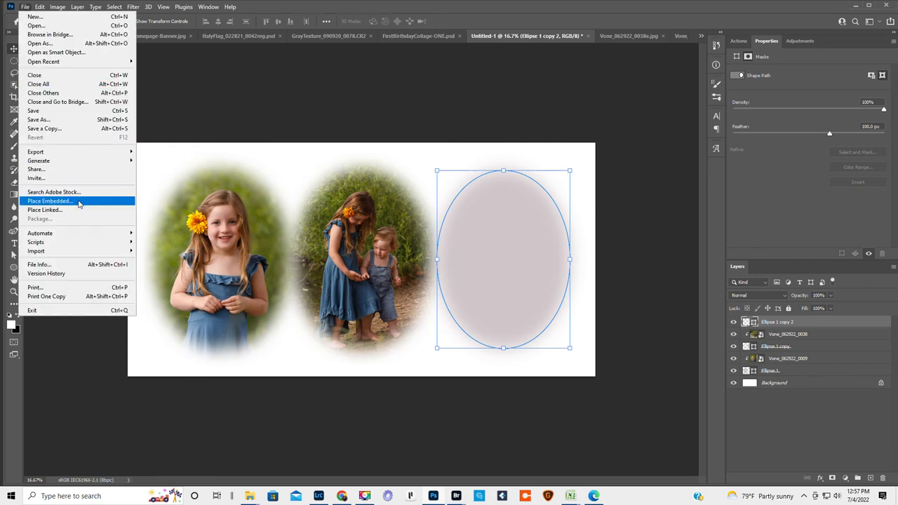
{"action": "left_click", "coordinate": [49, 202]}
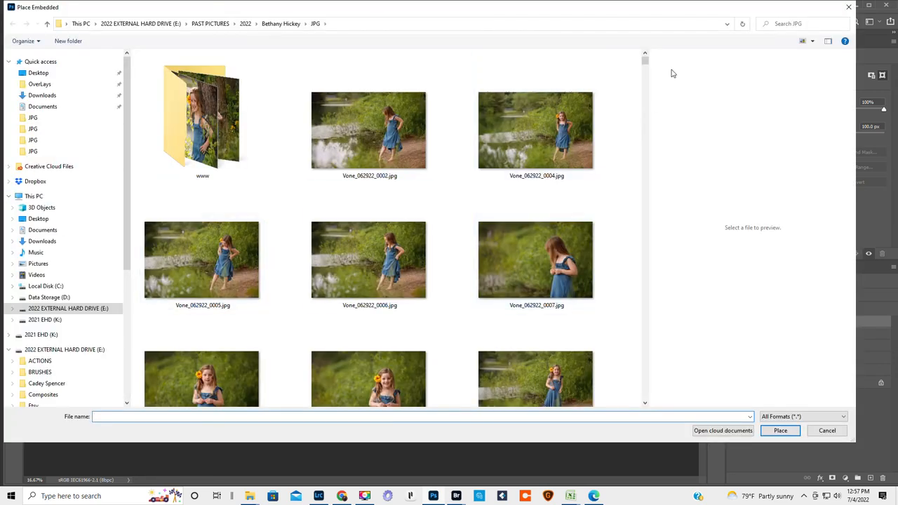
Scroll the Place Embedded file list to reach the toddler-in-overalls photo
{"action": "scroll", "scroll_direction": "down", "scroll_amount": 3}
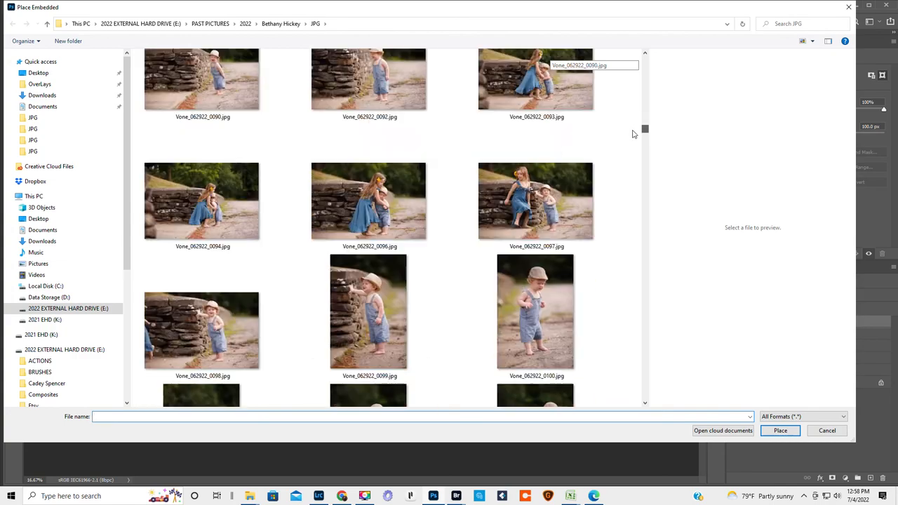
{"action": "scroll", "scroll_direction": "down", "scroll_amount": 3}
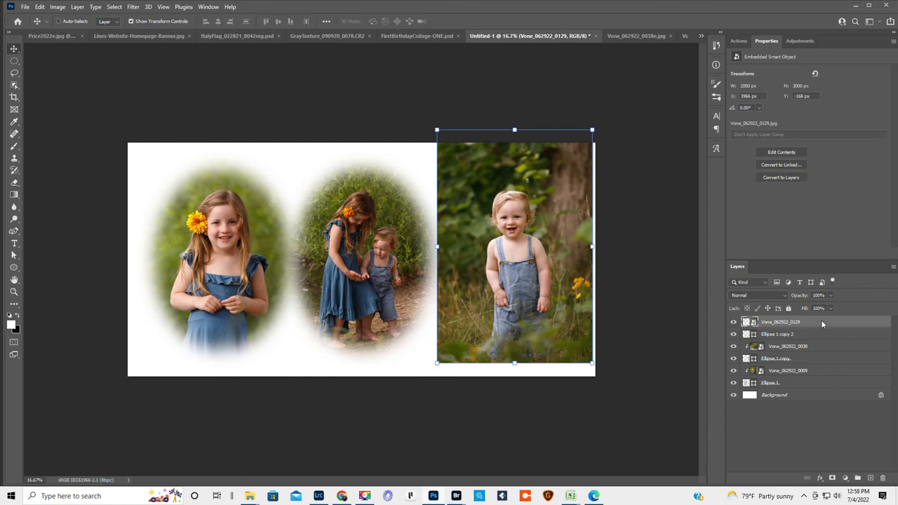
Clip the Vone_062922_0129 toddler photo layer to the feathered right oval below it
{"action": "right_click", "coordinate": [781, 322]}
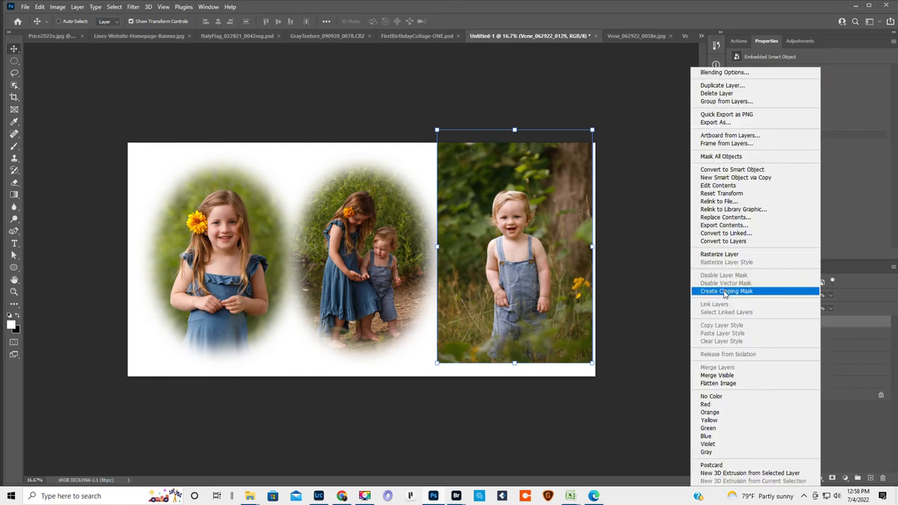
{"action": "left_click", "coordinate": [726, 290]}
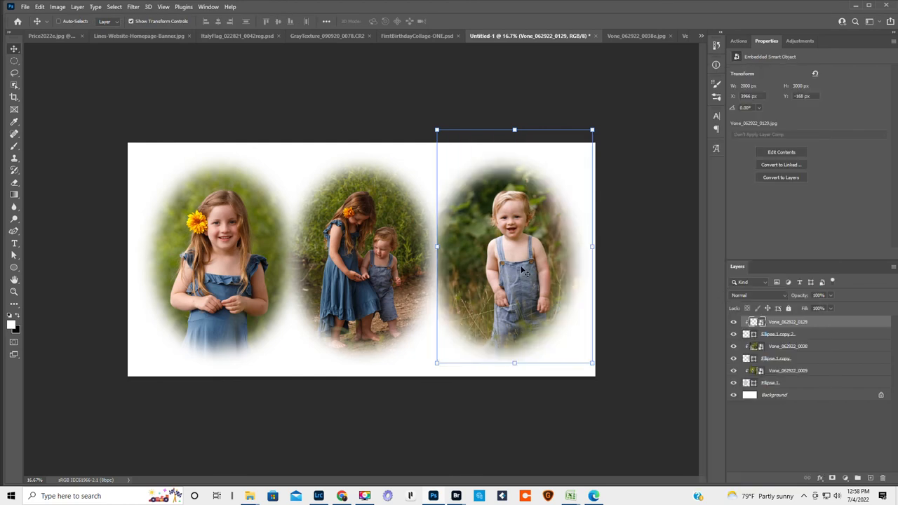
{"action": "mouse_move", "coordinate": [407, 240]}
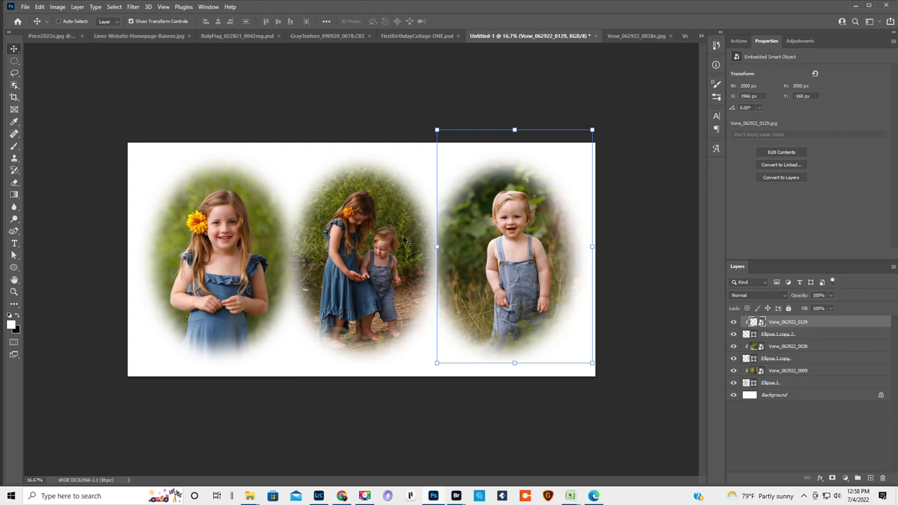